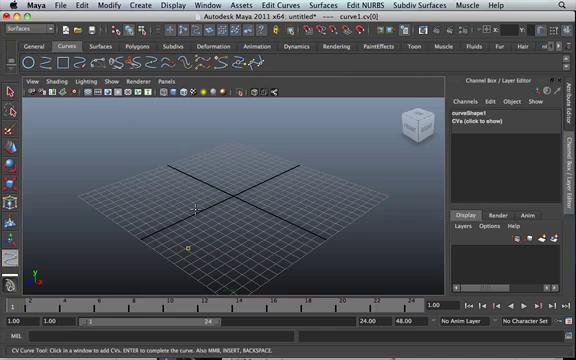
- Draw a CV curve path and move the NURBS circle to its starting end
left_click(283, 206)
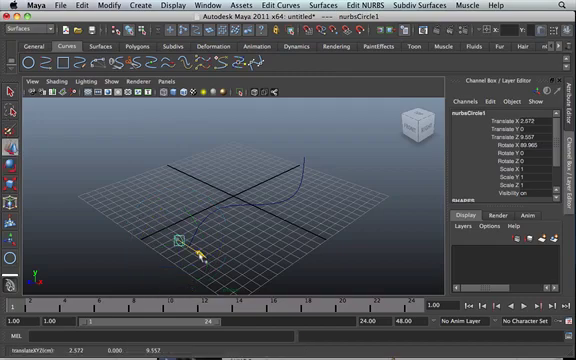
left_click_drag(178, 240, 188, 235)
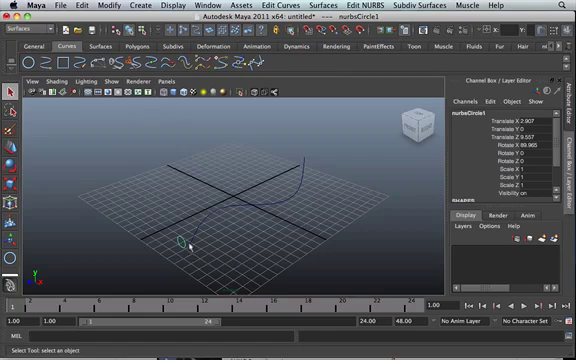
mouse_move(185, 245)
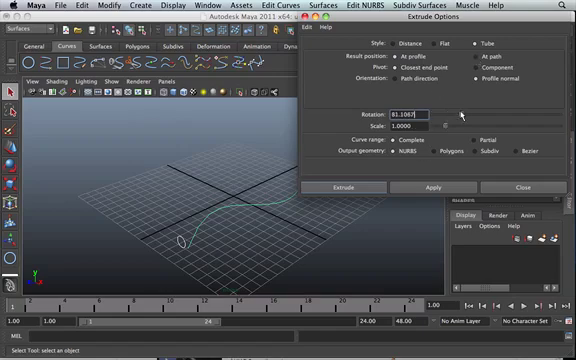
- Set the extrude to Tube, At path, Profile normal, with rotation 4.2688
type("4.2688")
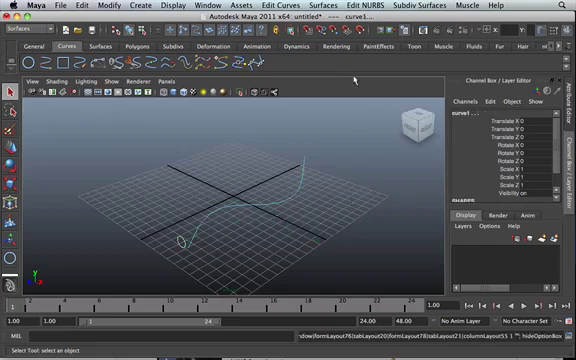
- Reopen Extrude Options and extrude the circle along the path into a tube
left_click(326, 9)
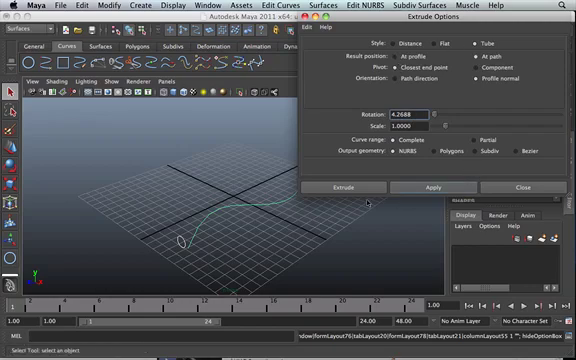
left_click(352, 187)
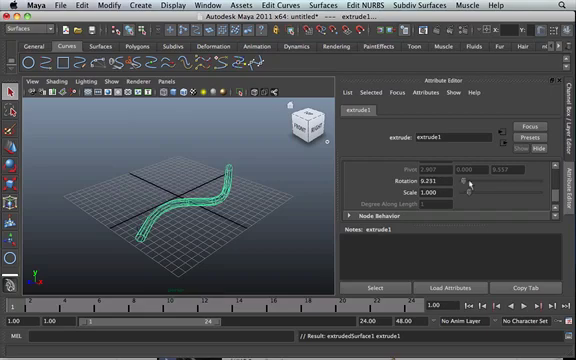
- In extrude1, set Rotation to 0 and try a Scale of 10
type("0.000")
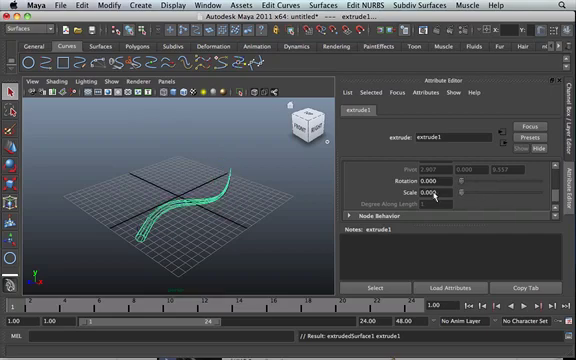
type("10.000")
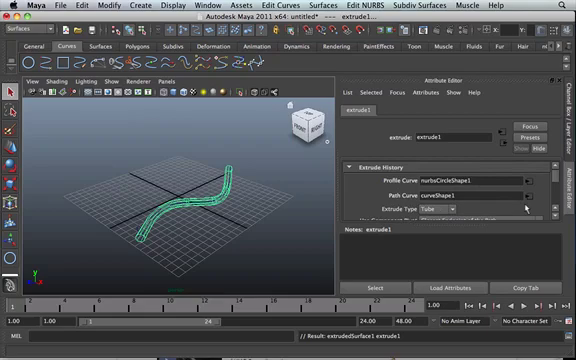
mouse_move(525, 205)
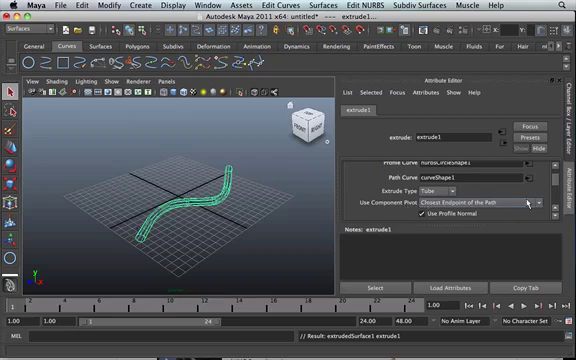
- Set Use Component Pivot to Center of the Bounding Box of the Profile
left_click(390, 216)
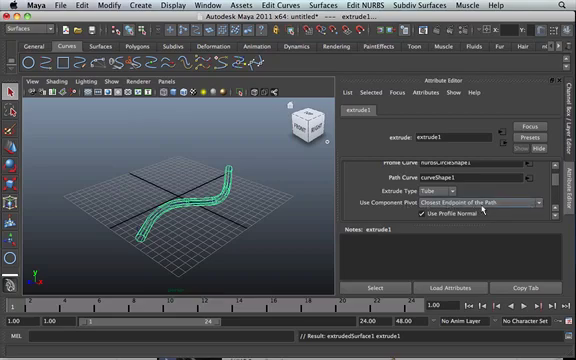
left_click(485, 202)
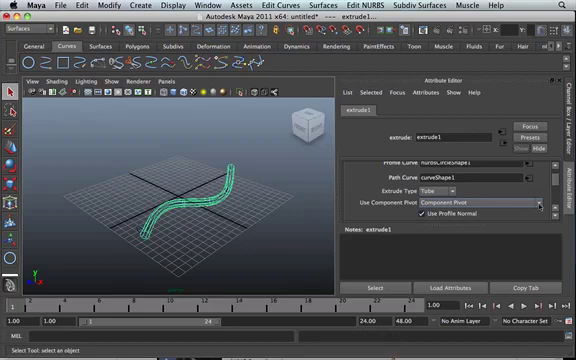
left_click(456, 204)
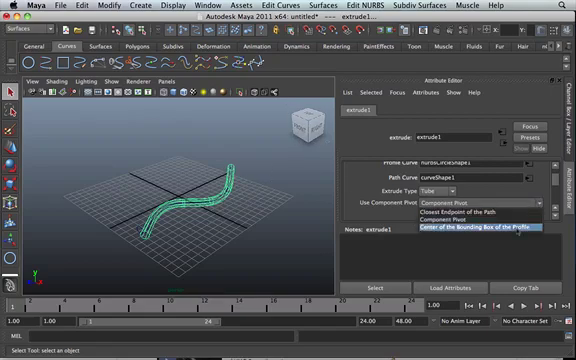
left_click(452, 234)
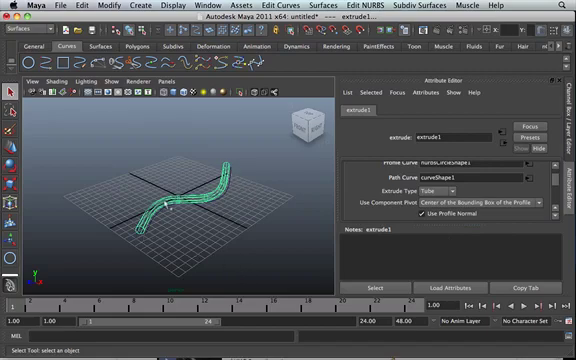
mouse_move(184, 165)
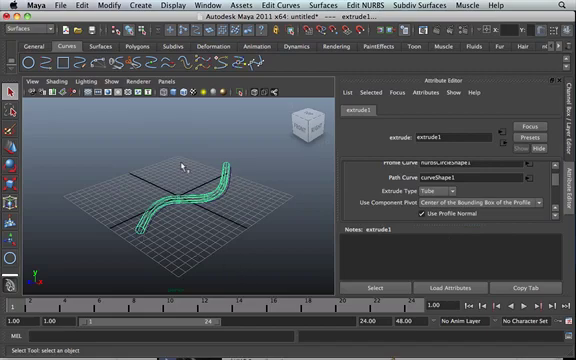